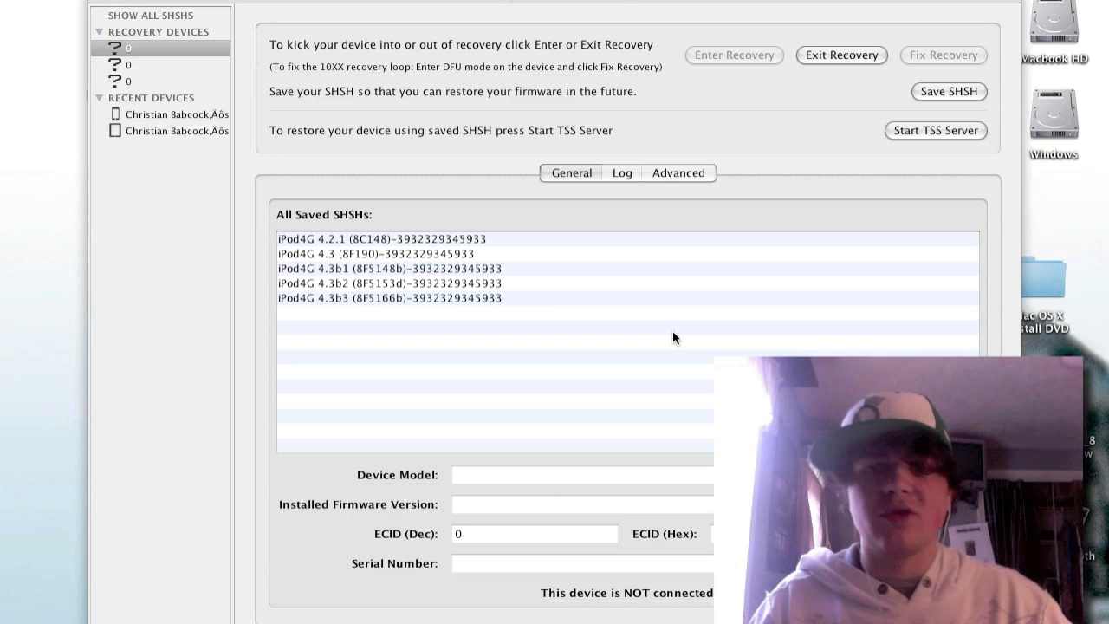
{"action": "mouse_move", "coordinate": [645, 300]}
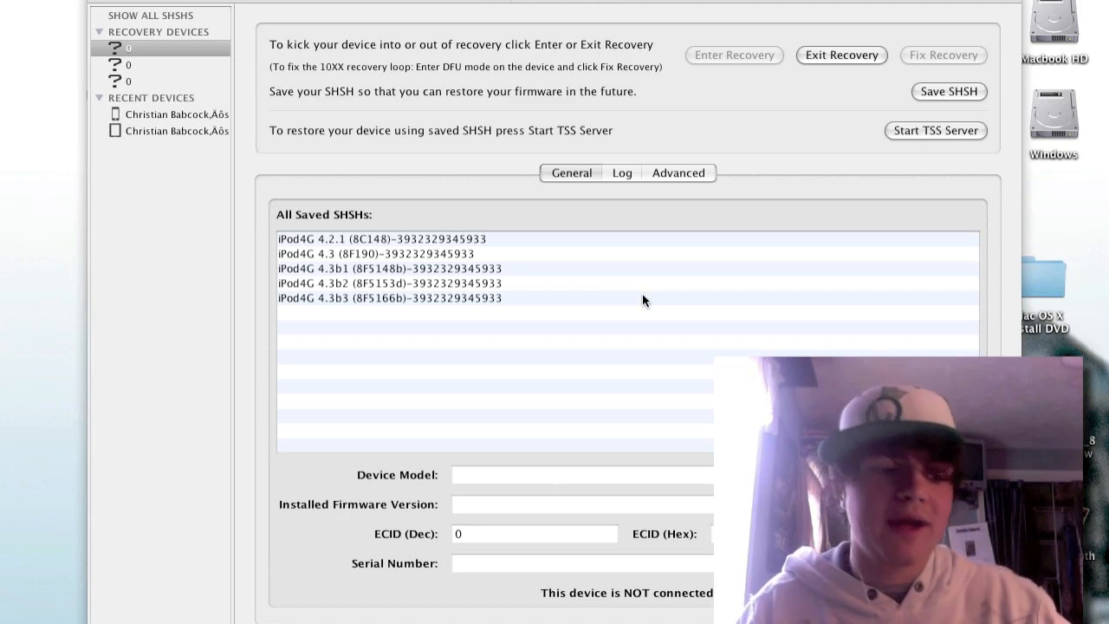
{"action": "mouse_move", "coordinate": [835, 7]}
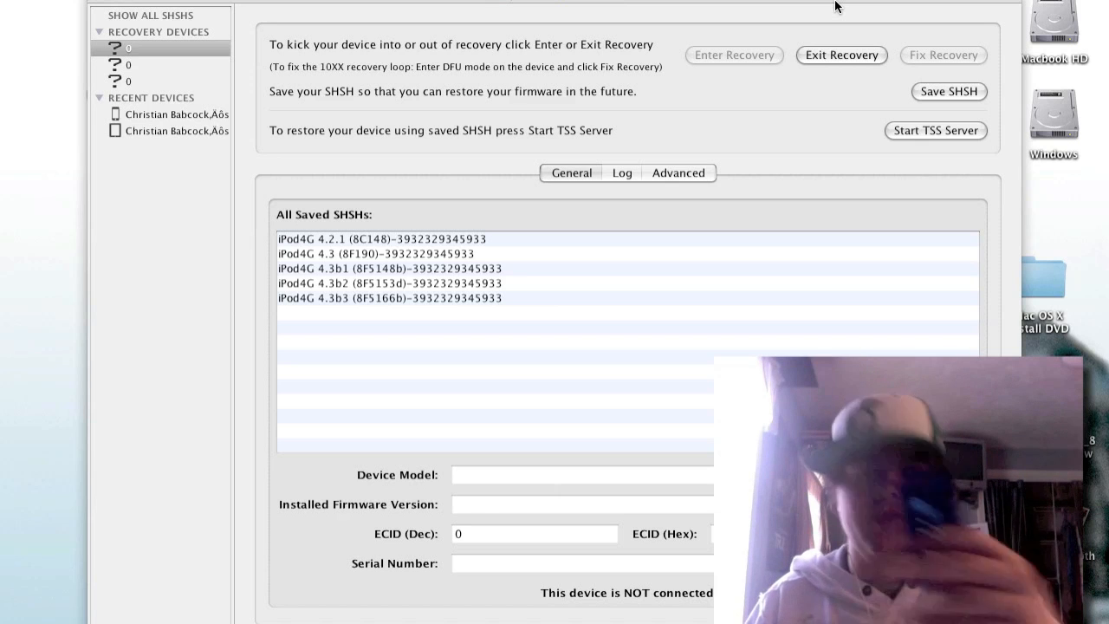
{"action": "mouse_move", "coordinate": [616, 25]}
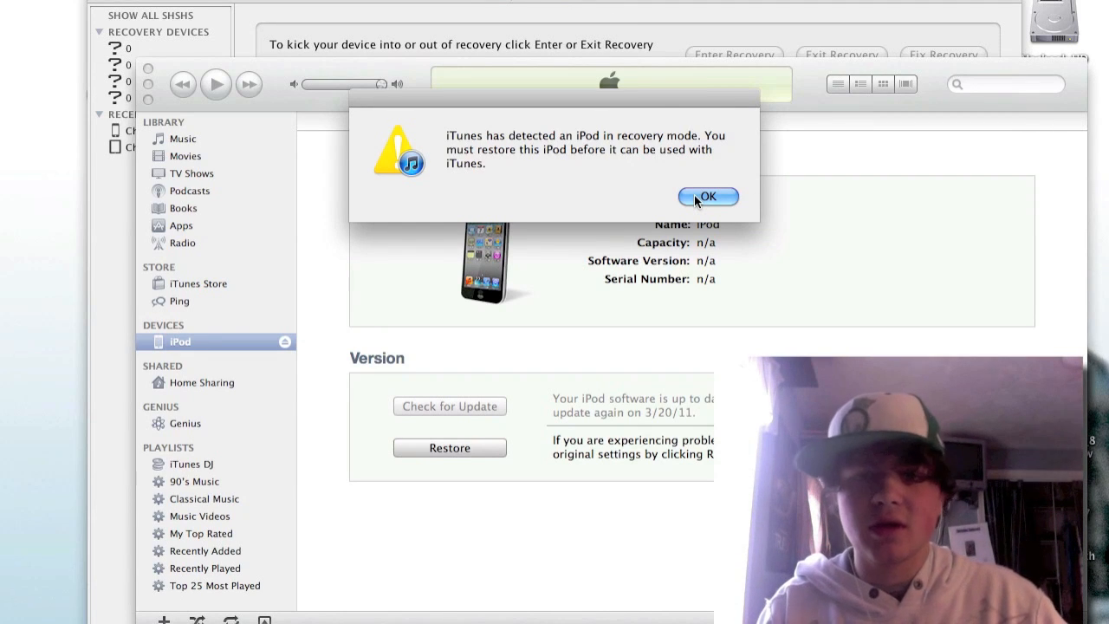
Step: Dismiss the iTunes alert about an iPod detected in recovery mode
{"action": "left_click", "coordinate": [707, 196]}
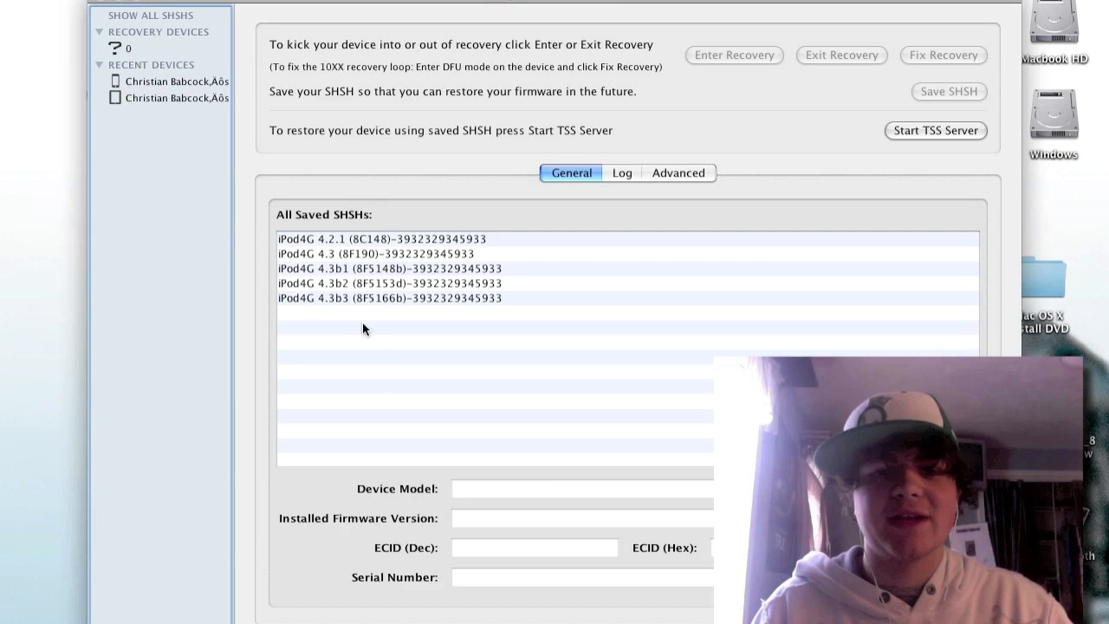
{"action": "mouse_move", "coordinate": [779, 117]}
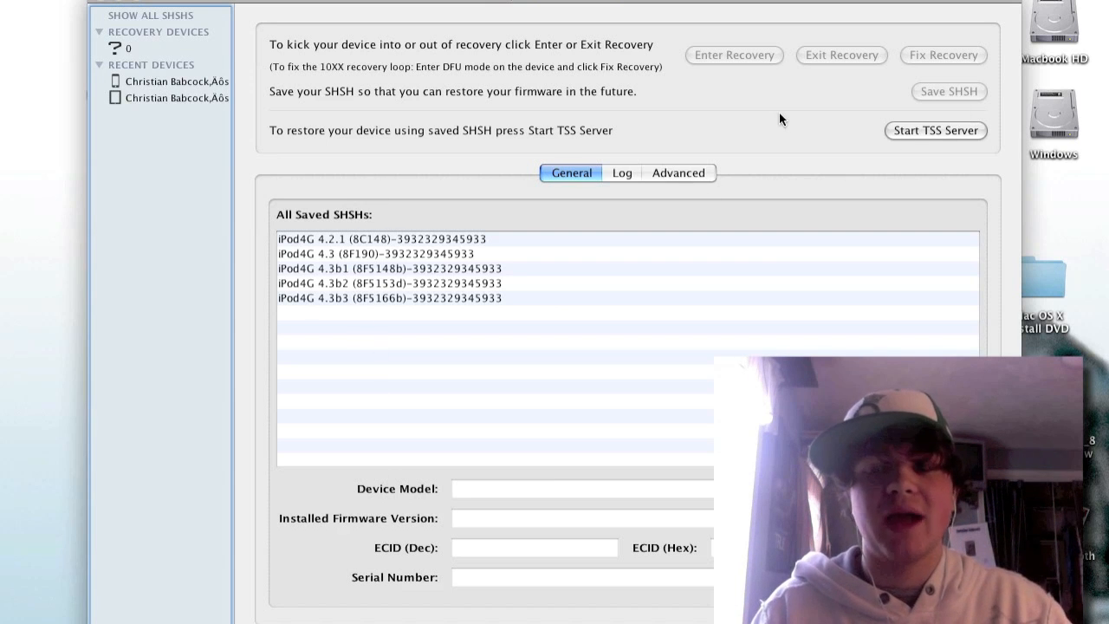
{"action": "left_click", "coordinate": [128, 48]}
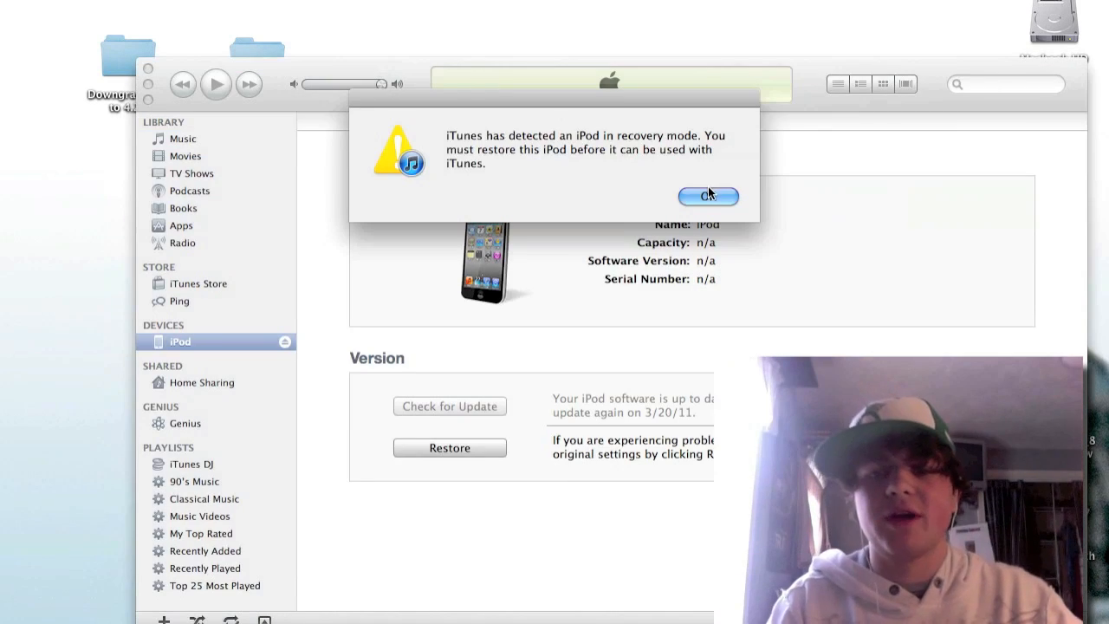
Step: Dismiss the iTunes recovery-mode alert and close the leftover RecBoot window
{"action": "left_click", "coordinate": [707, 195]}
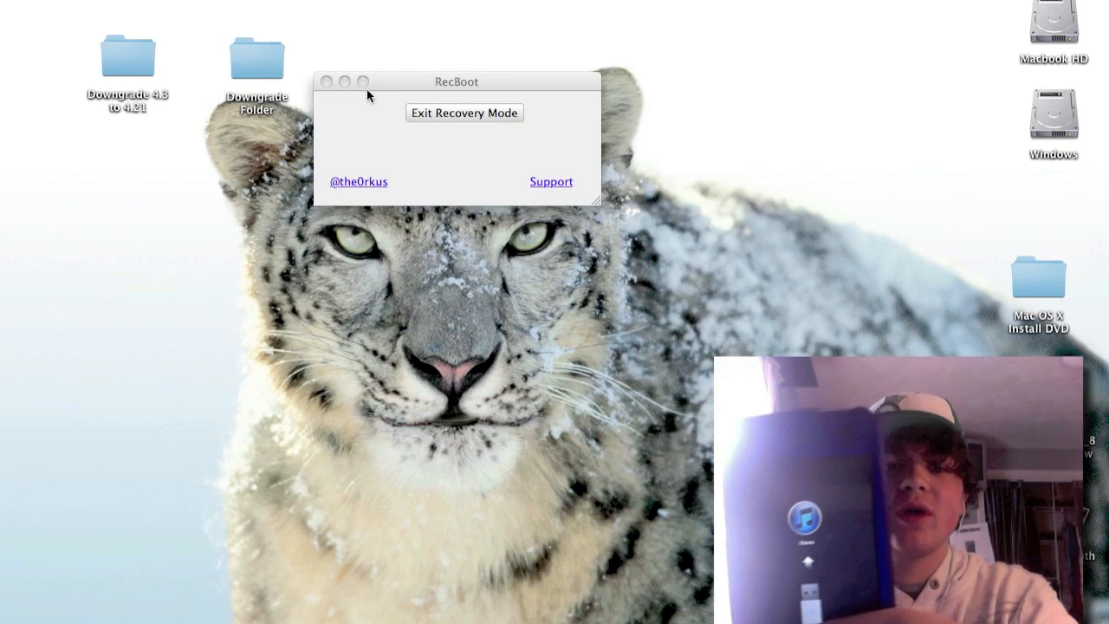
{"action": "left_click", "coordinate": [464, 113]}
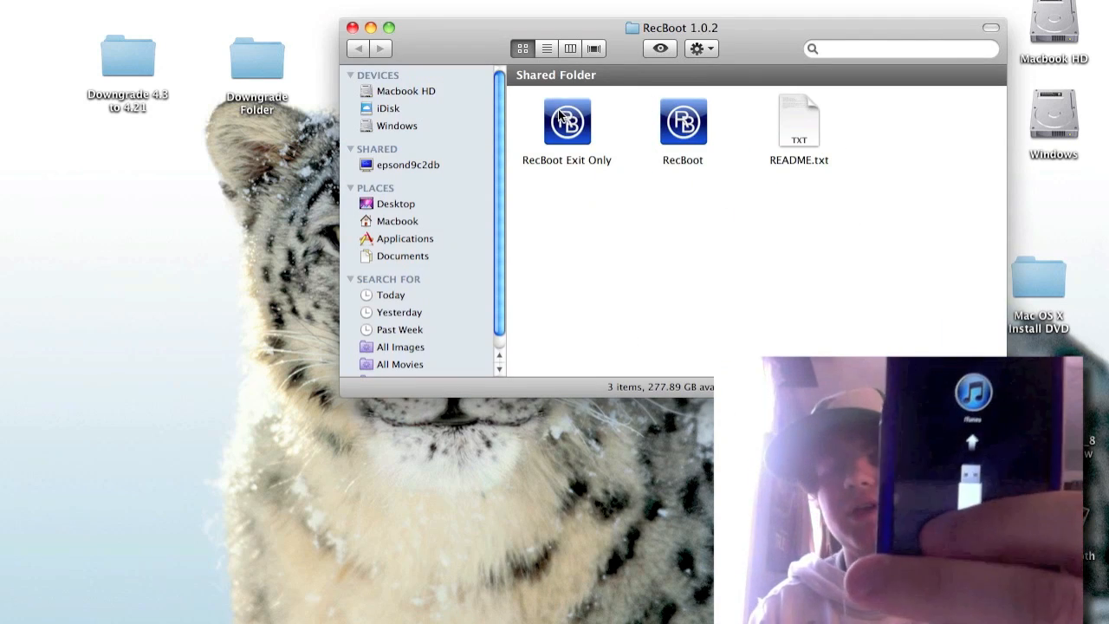
{"action": "mouse_move", "coordinate": [735, 115]}
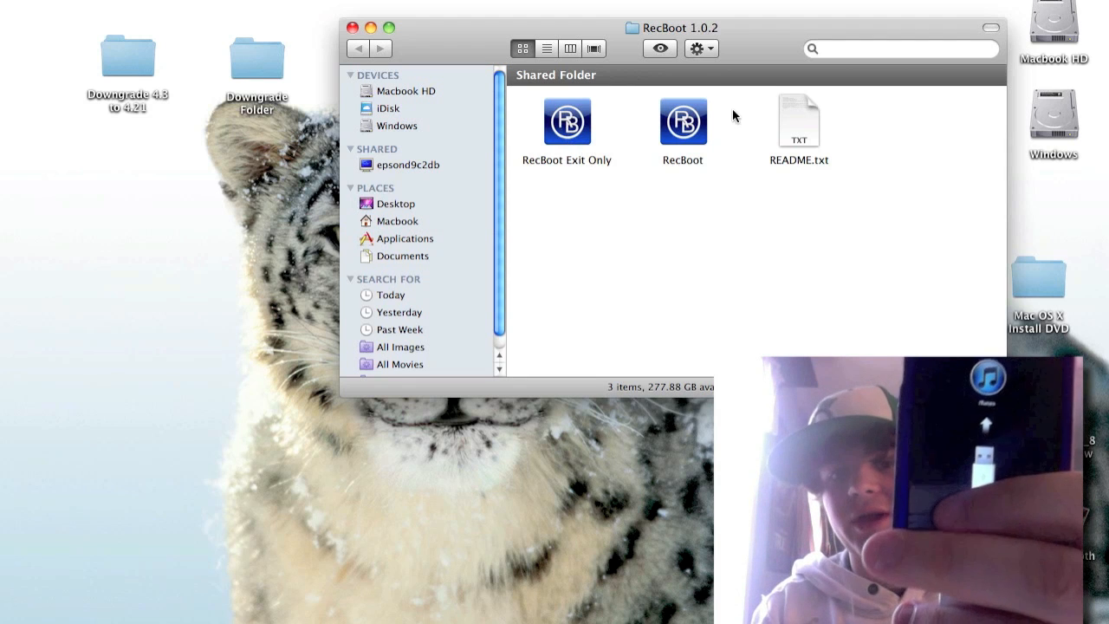
Step: Run RecBoot Exit Only to take the iPod out of recovery mode, then quit it
{"action": "left_click", "coordinate": [568, 122]}
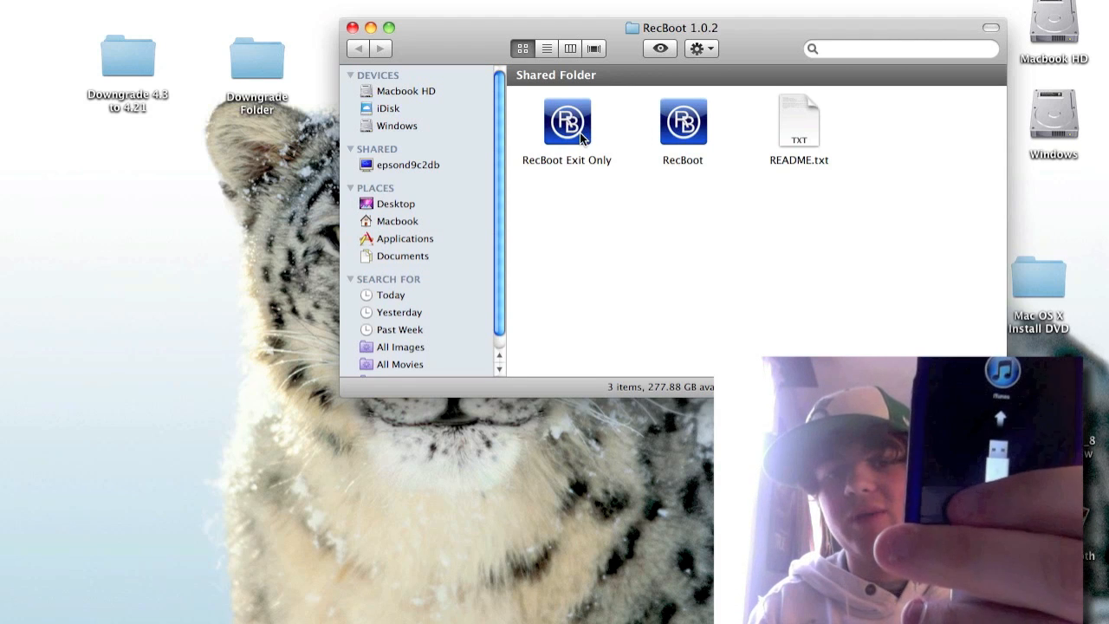
{"action": "double_click", "coordinate": [566, 122]}
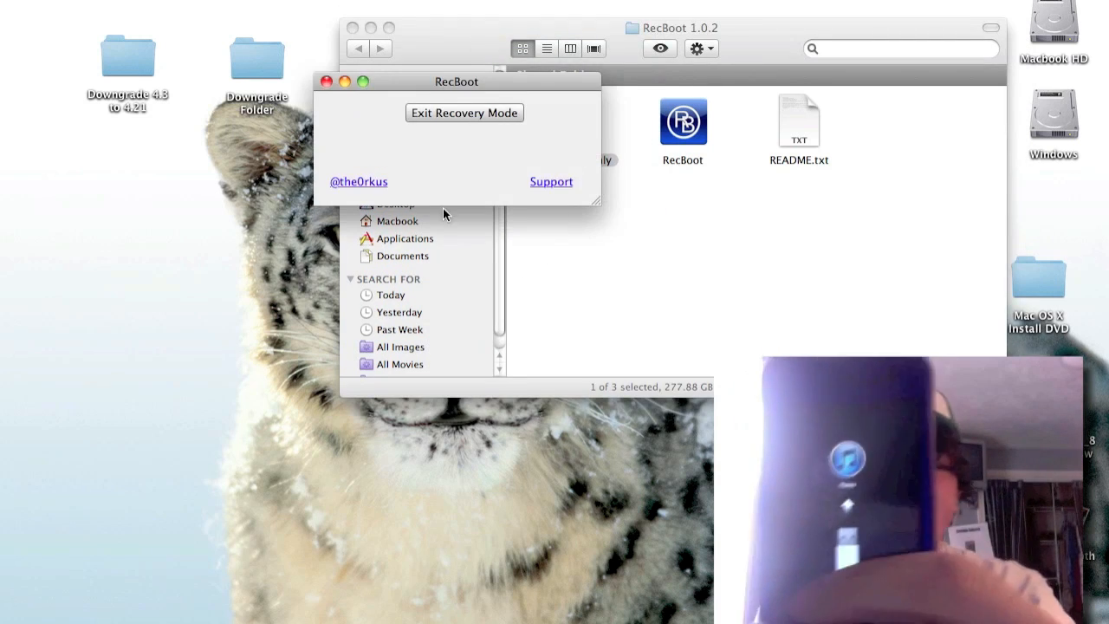
{"action": "left_click", "coordinate": [464, 113]}
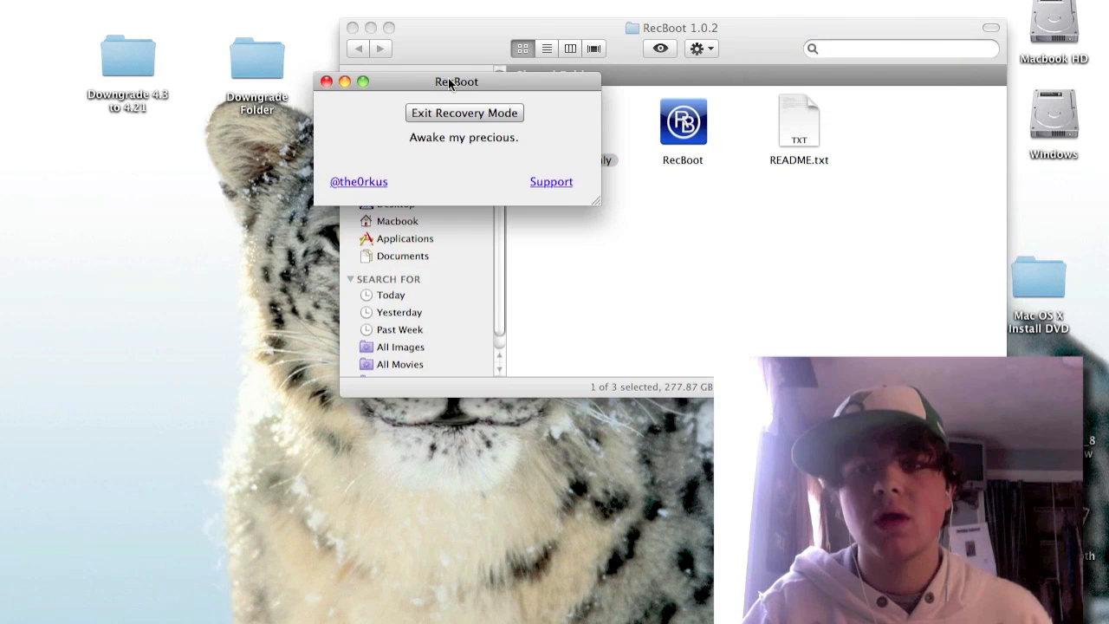
{"action": "left_click", "coordinate": [464, 113]}
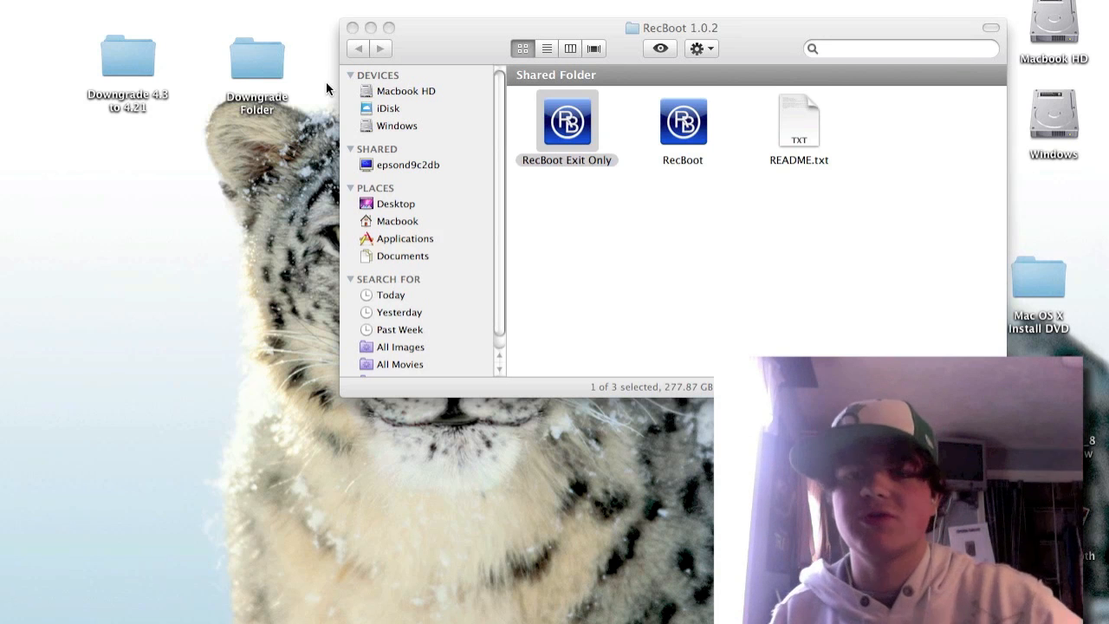
{"action": "mouse_move", "coordinate": [686, 98]}
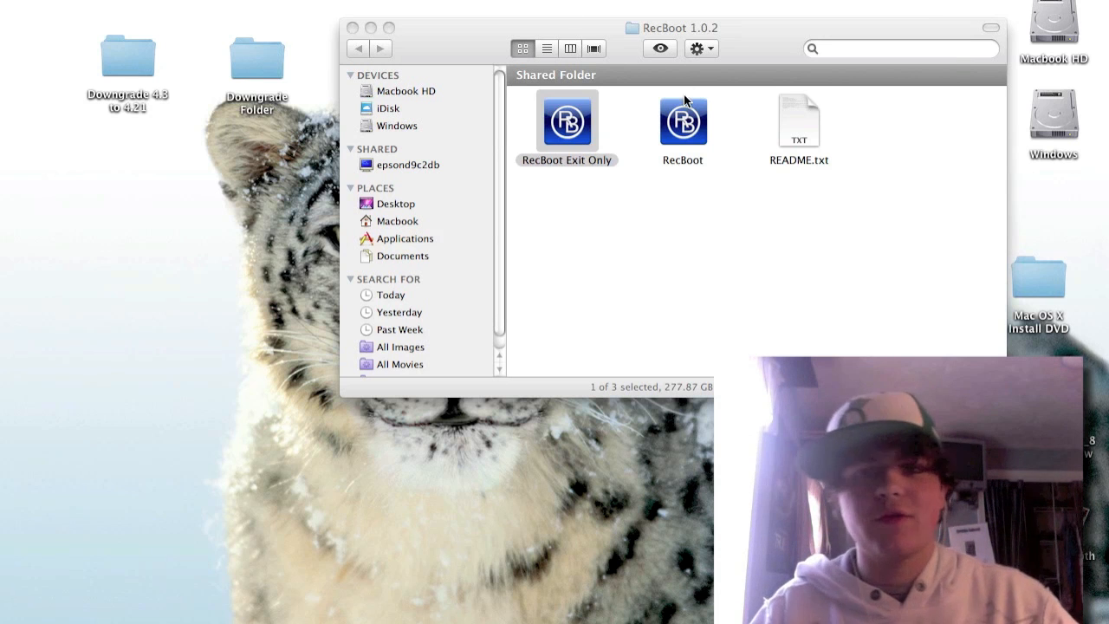
Step: Use RecBoot's Enter Recovery Mode to send the iPod into recovery and dismiss the iTunes alert
{"action": "double_click", "coordinate": [682, 121]}
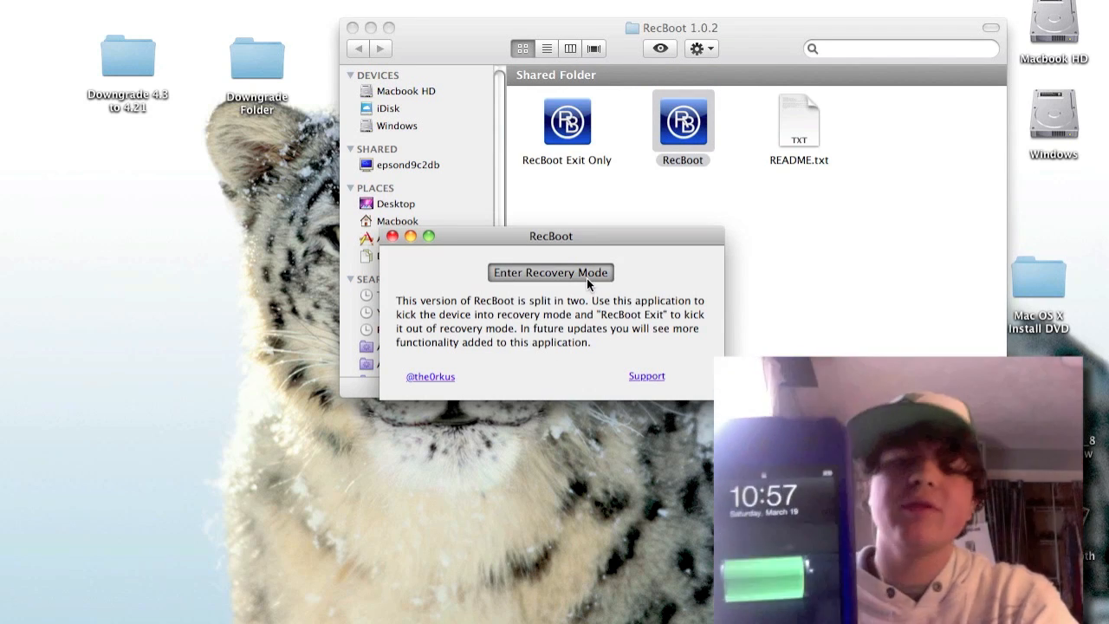
{"action": "left_click", "coordinate": [551, 272]}
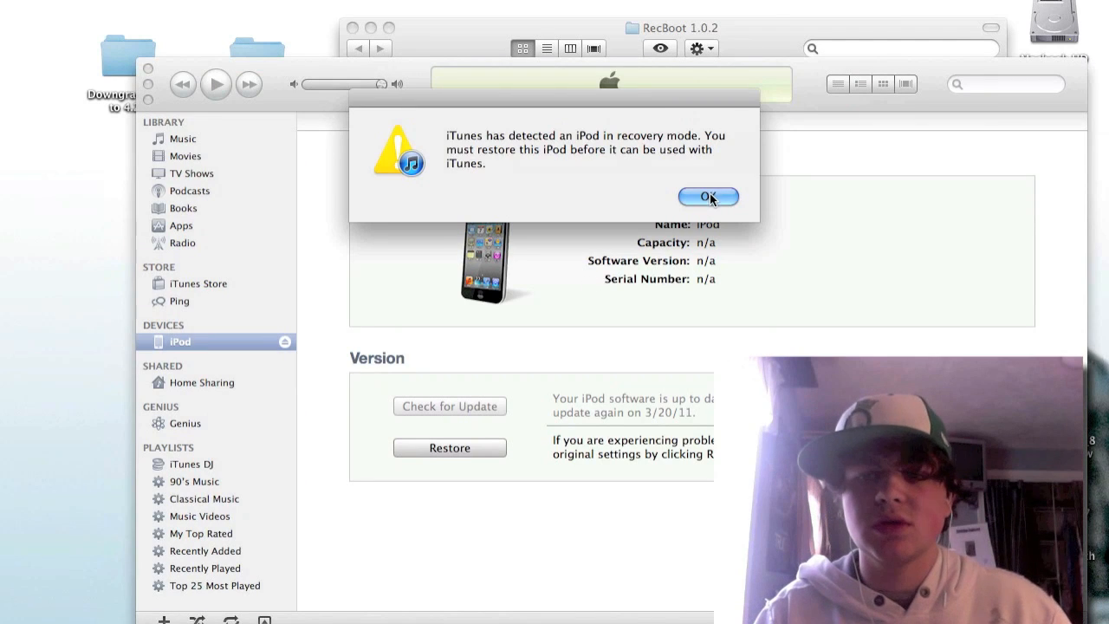
{"action": "left_click", "coordinate": [706, 198]}
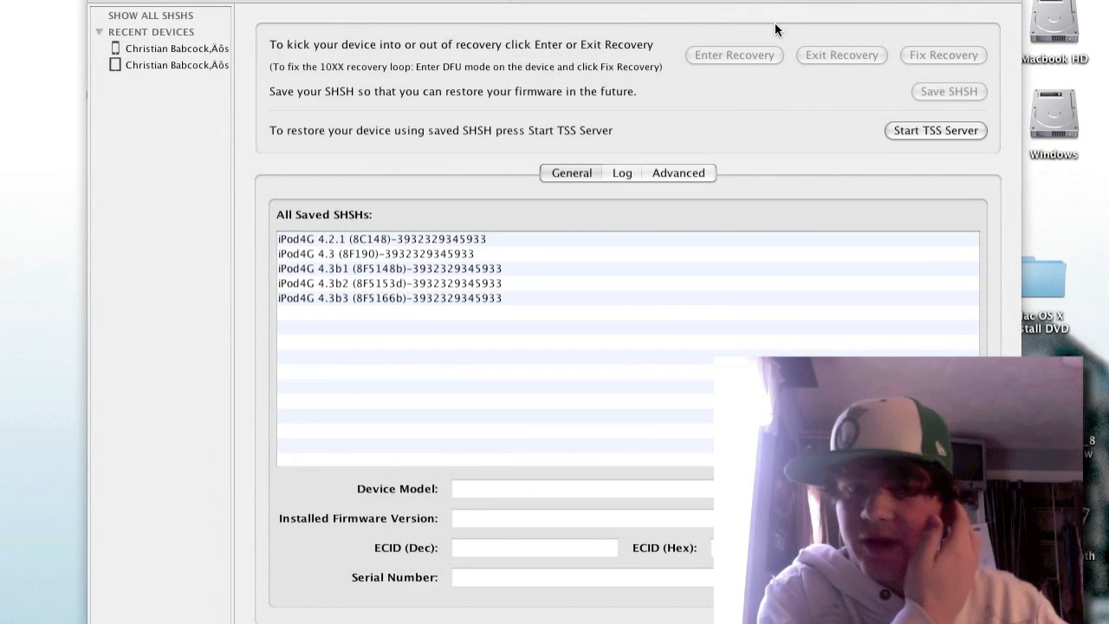
{"action": "mouse_move", "coordinate": [516, 48]}
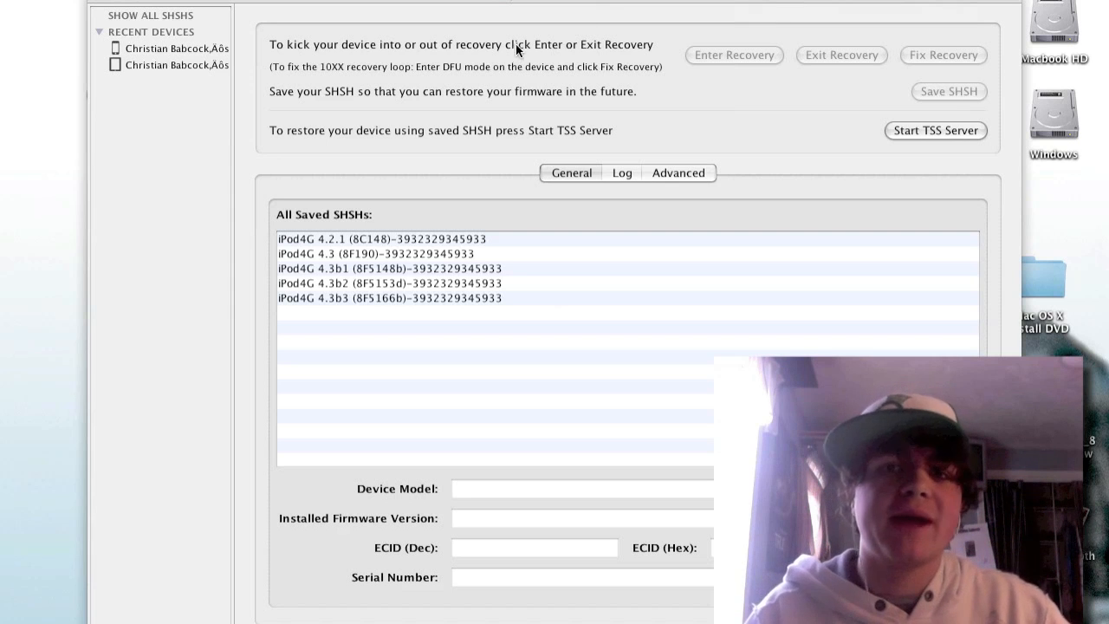
Step: Wait for the USB-connected iPod to appear under Connected Devices in TinyUmbrella
{"action": "left_click", "coordinate": [572, 173]}
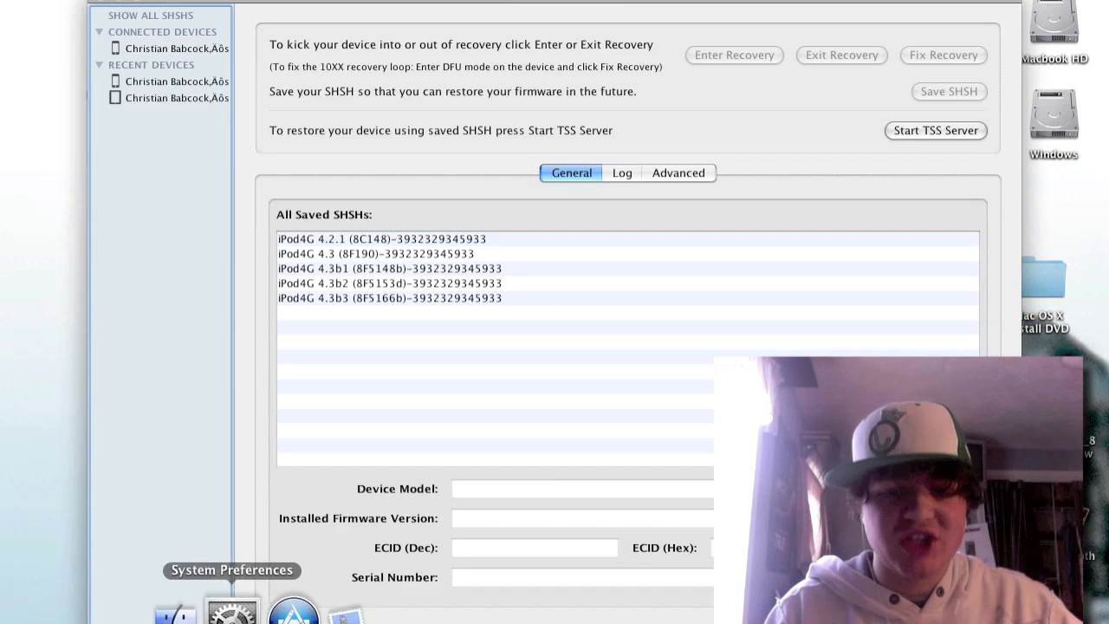
{"action": "right_click", "coordinate": [336, 606]}
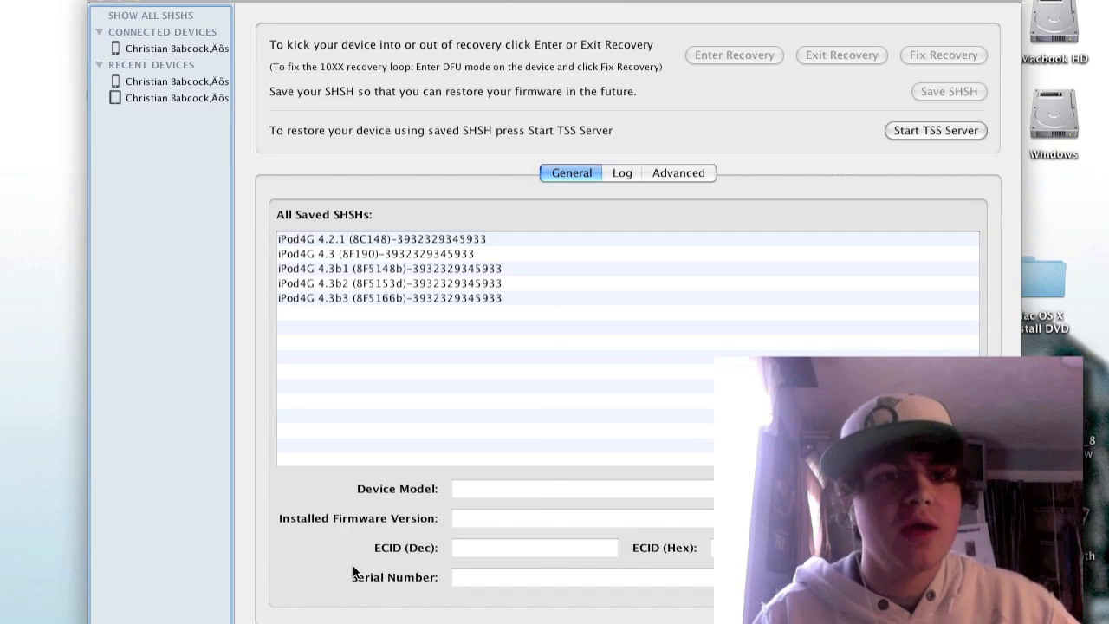
Step: Select the connected iPod, send it into recovery with Enter Recovery and dismiss the iTunes alert
{"action": "left_click", "coordinate": [176, 49]}
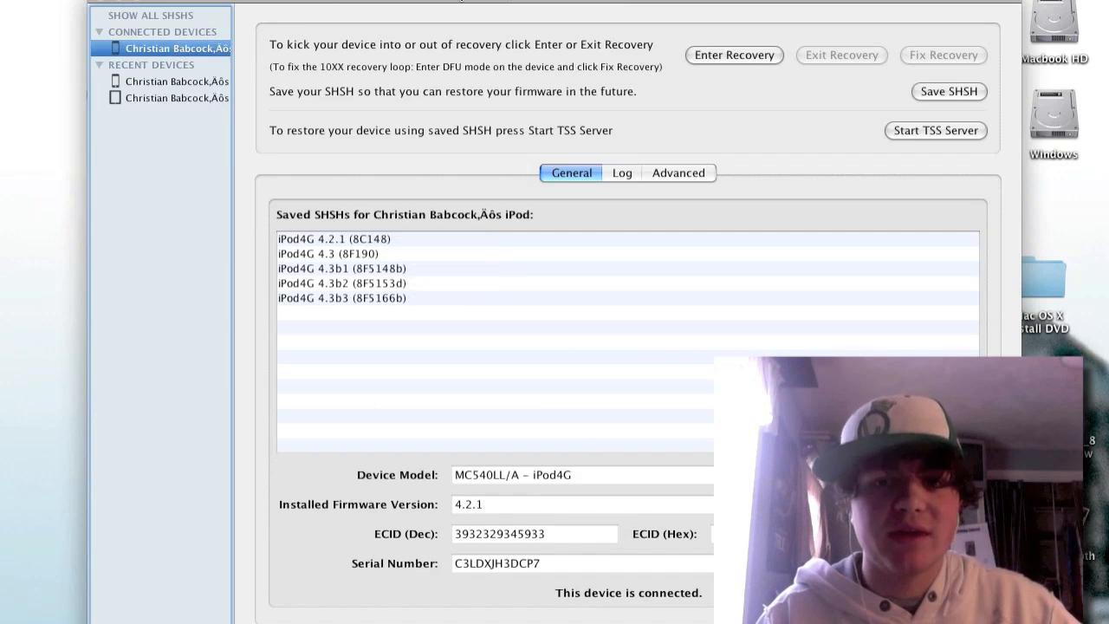
{"action": "left_click", "coordinate": [735, 53]}
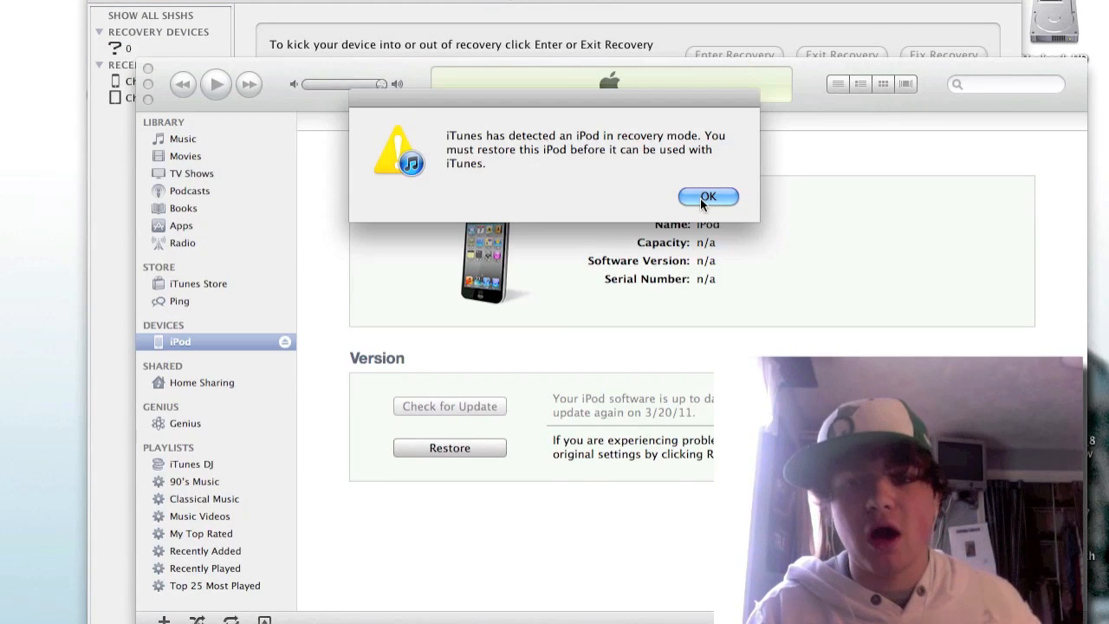
{"action": "left_click", "coordinate": [706, 195]}
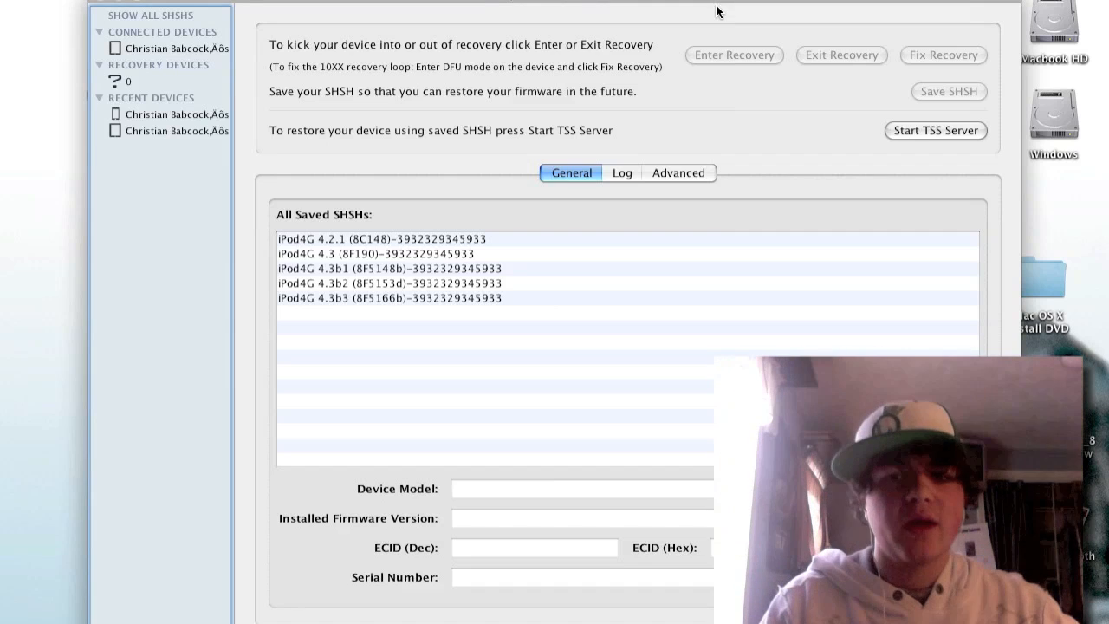
Step: Leave the iPod in TinyUmbrella and get RecBoot open for the newly connected iPad
{"action": "left_click", "coordinate": [176, 48]}
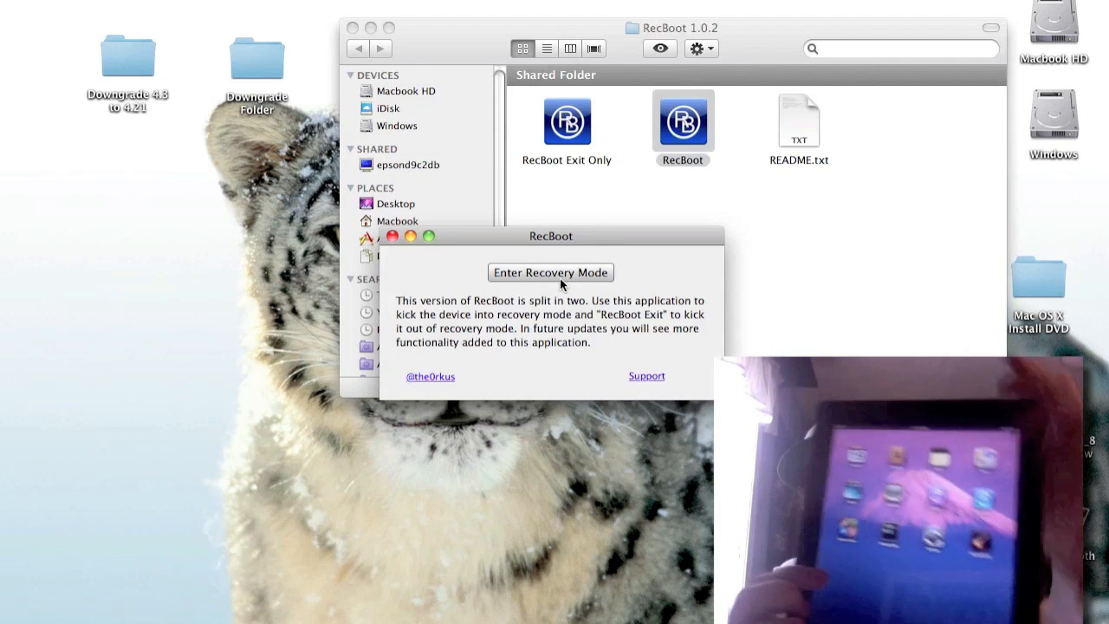
Step: Send the iPad into recovery mode with RecBoot and dismiss the iTunes iPad recovery alert
{"action": "left_click", "coordinate": [551, 272]}
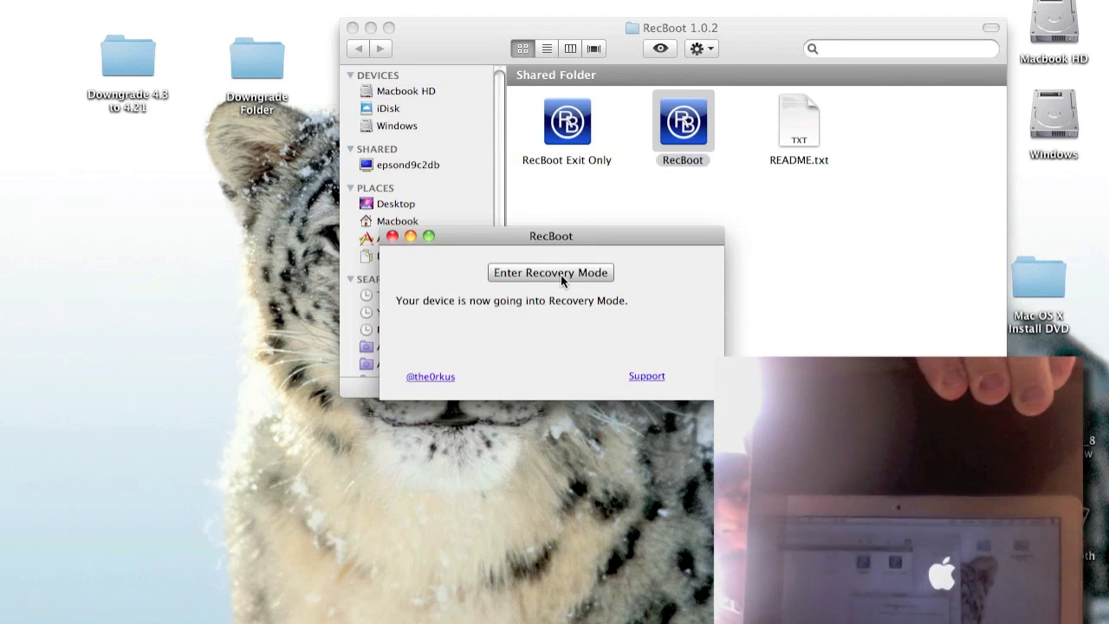
{"action": "left_click", "coordinate": [551, 272]}
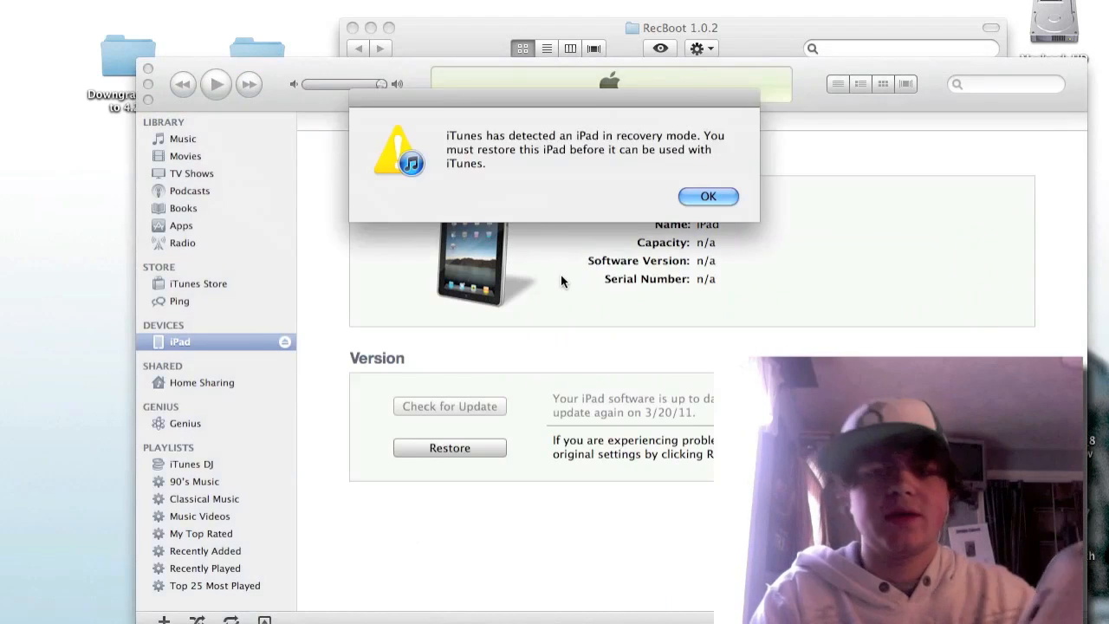
{"action": "left_click", "coordinate": [707, 196]}
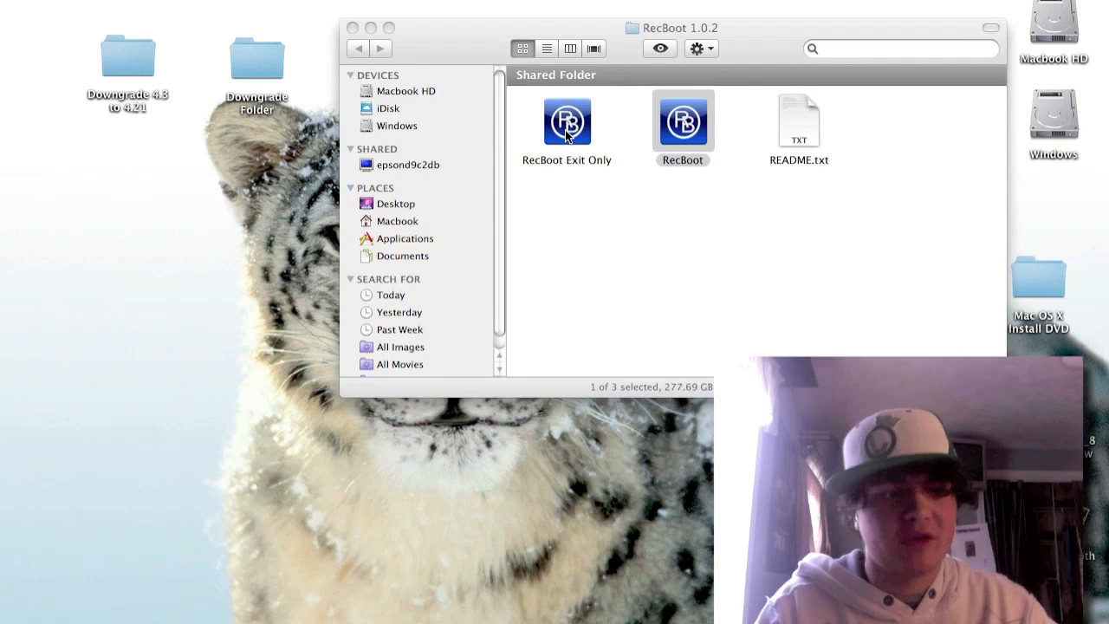
Step: Launch RecBoot Exit Only and use Exit Recovery Mode to bring the iPad out of recovery
{"action": "double_click", "coordinate": [566, 121]}
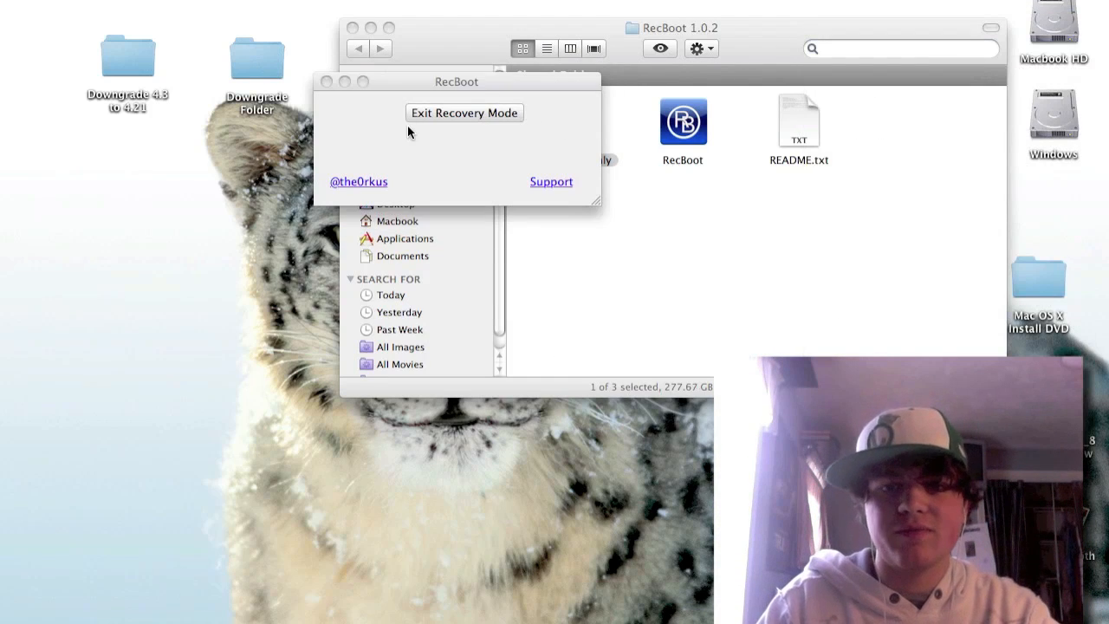
{"action": "left_click", "coordinate": [464, 113]}
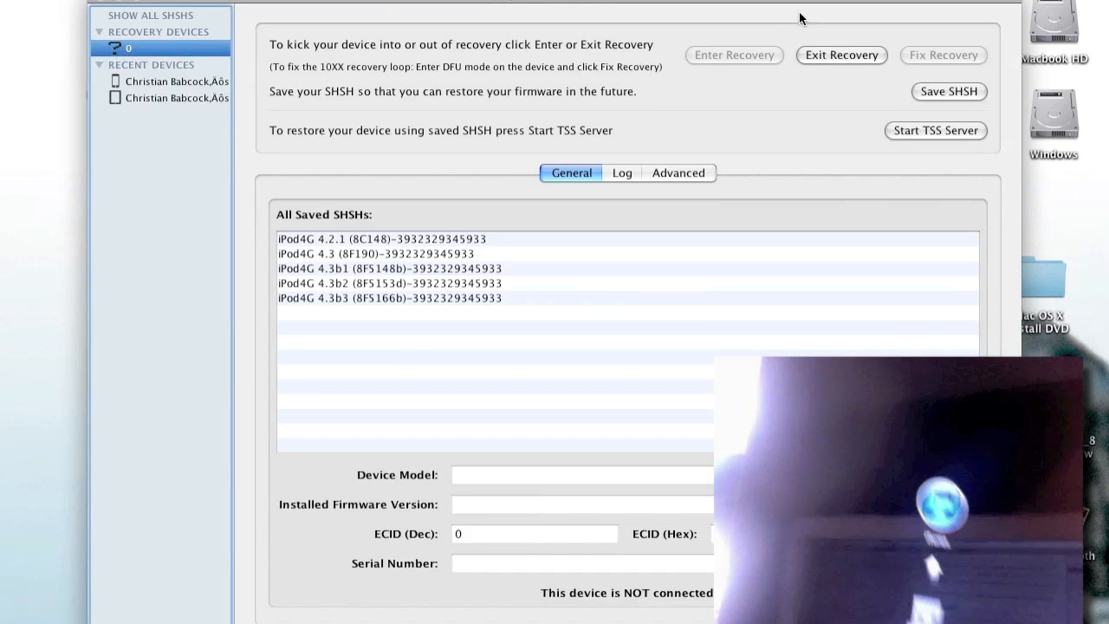
Step: Exit recovery on the iPad via TinyUmbrella, ignore RecBoot's crash report and dismiss the iTunes passcode alert
{"action": "left_click", "coordinate": [840, 54]}
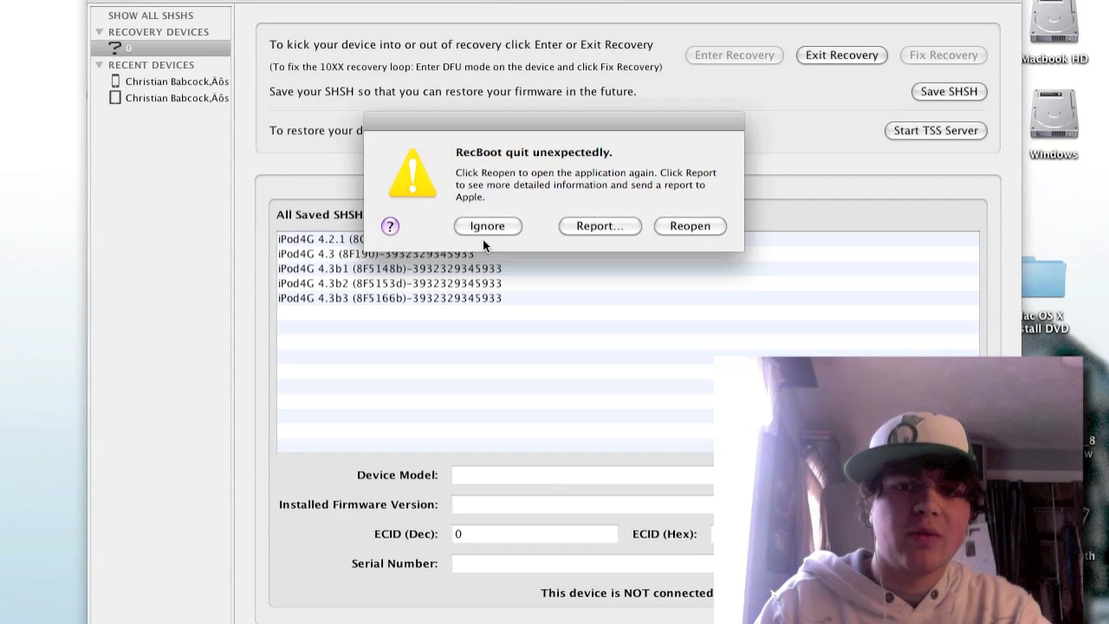
{"action": "left_click", "coordinate": [487, 225]}
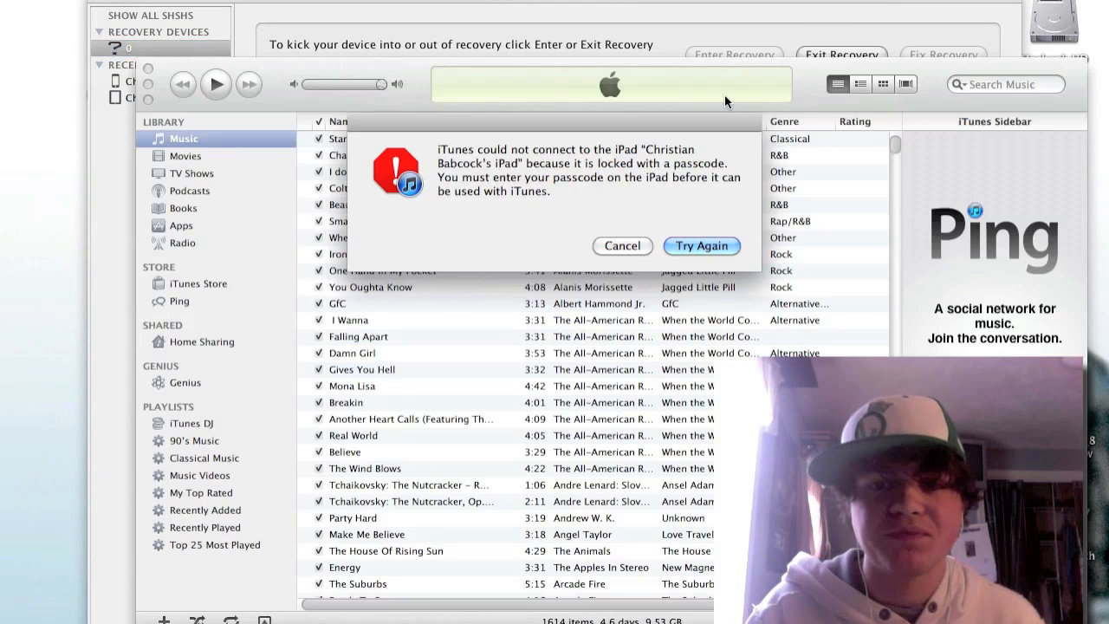
{"action": "left_click", "coordinate": [622, 246]}
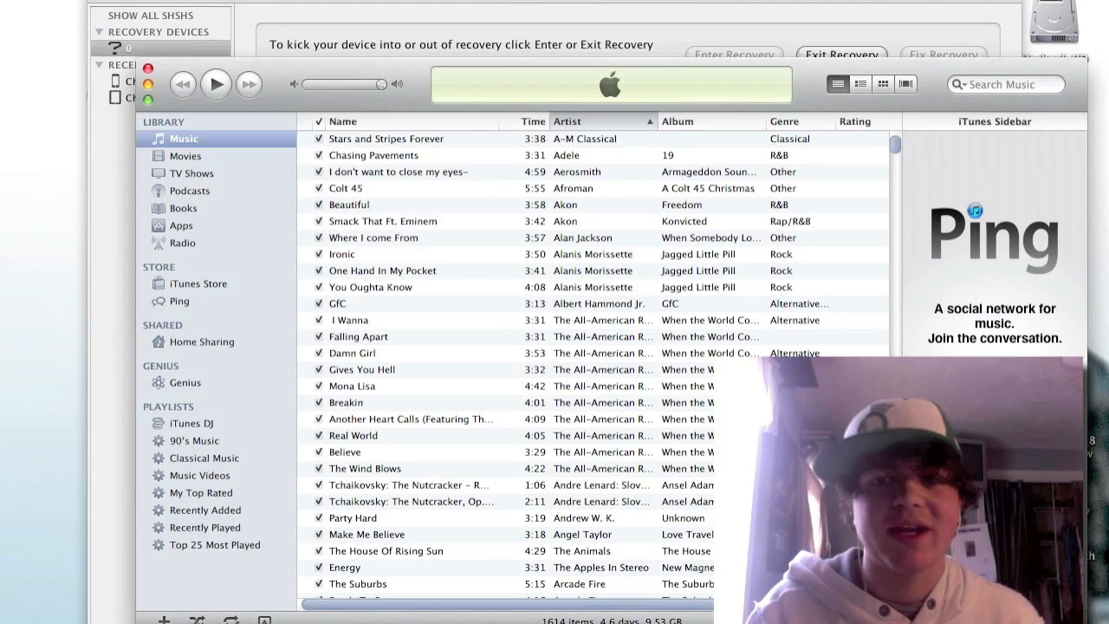